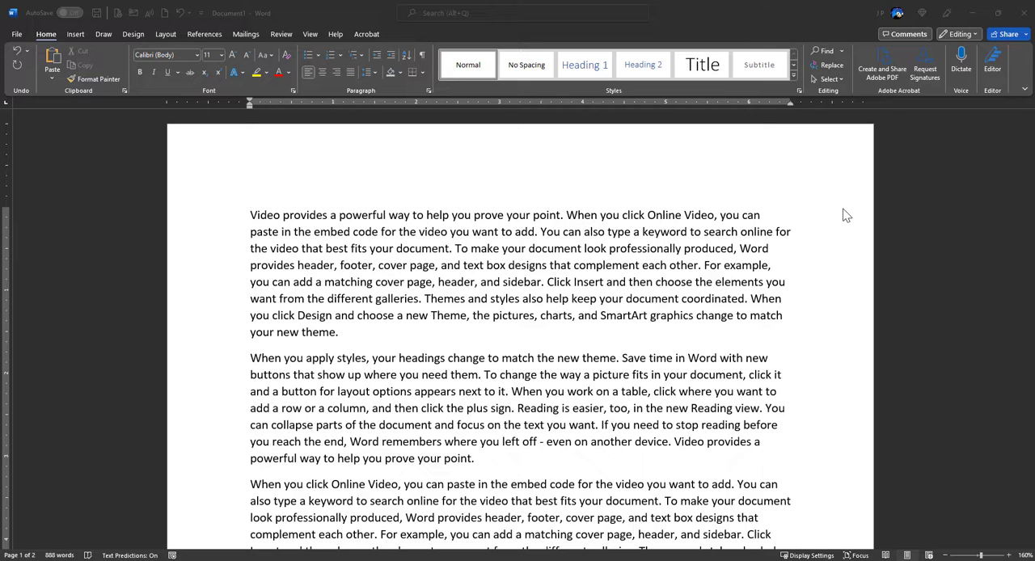
{"action": "mouse_move", "coordinate": [651, 259]}
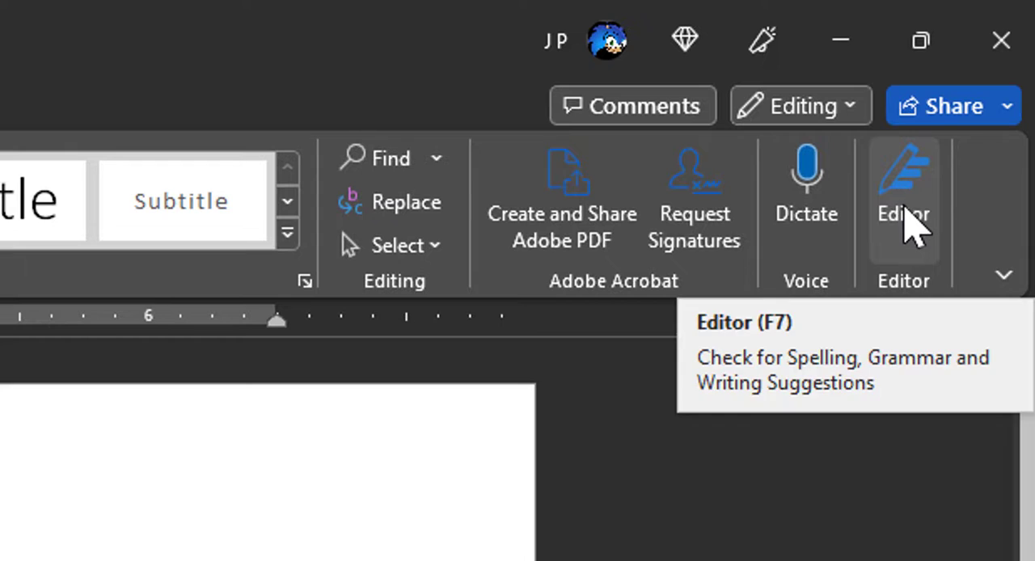
Open Editor and dismiss the finished-reviewing notice to see the 100% Editor Score
{"action": "left_click", "coordinate": [903, 186]}
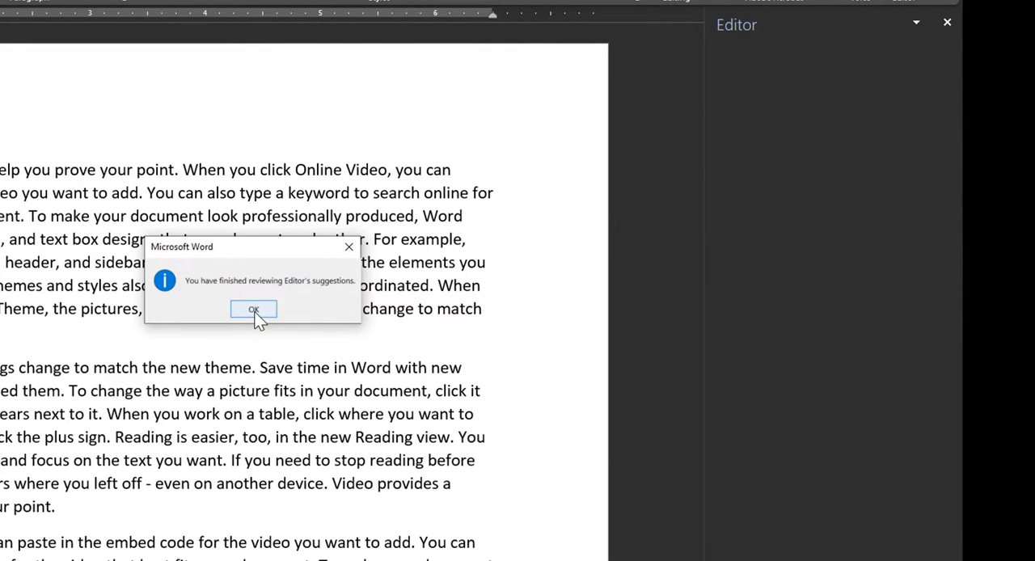
{"action": "left_click", "coordinate": [253, 311]}
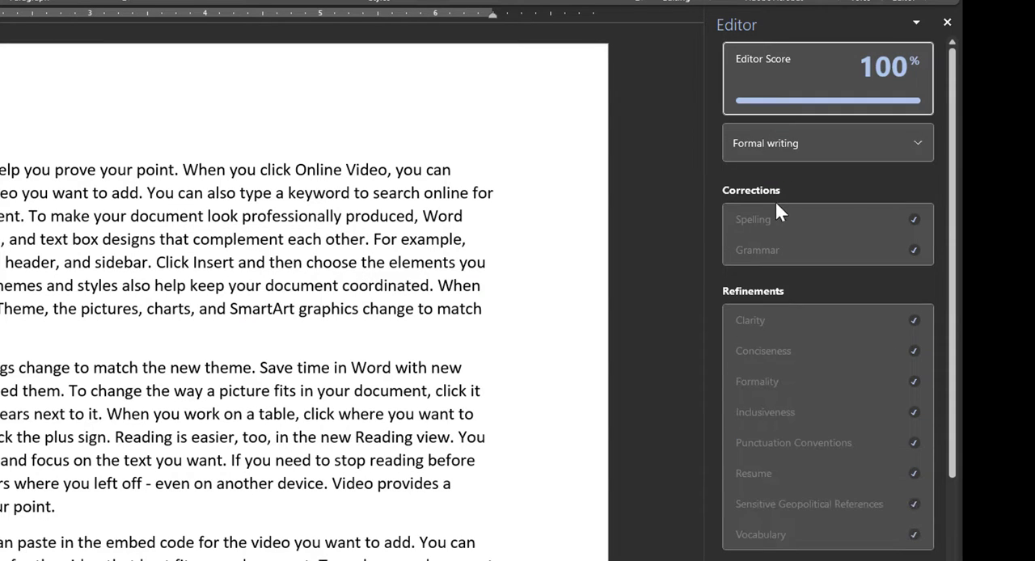
{"action": "mouse_move", "coordinate": [767, 252]}
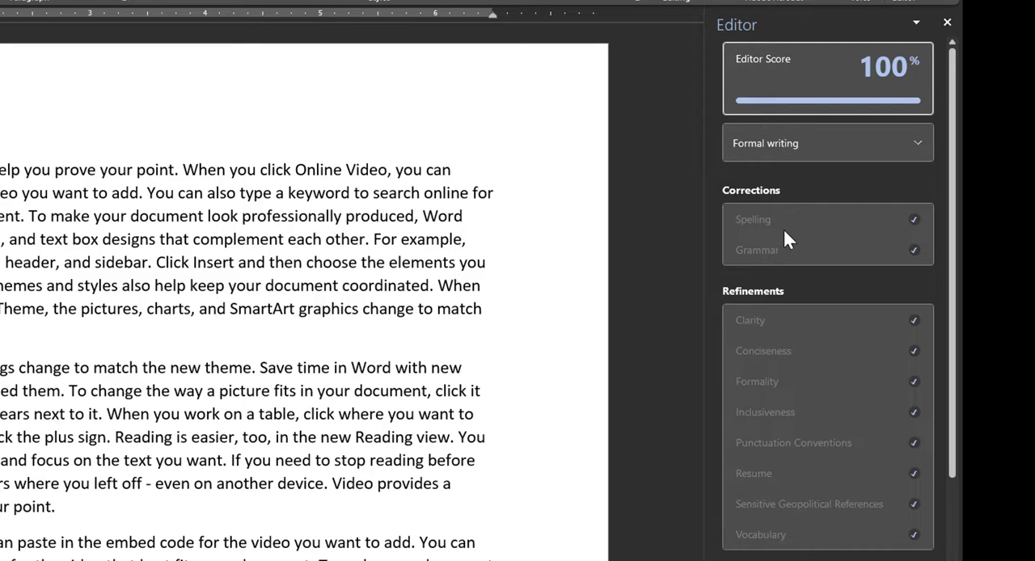
Scroll the Editor pane down to the Similarity and Insights sections
{"action": "scroll", "scroll_direction": "down", "scroll_amount": 3}
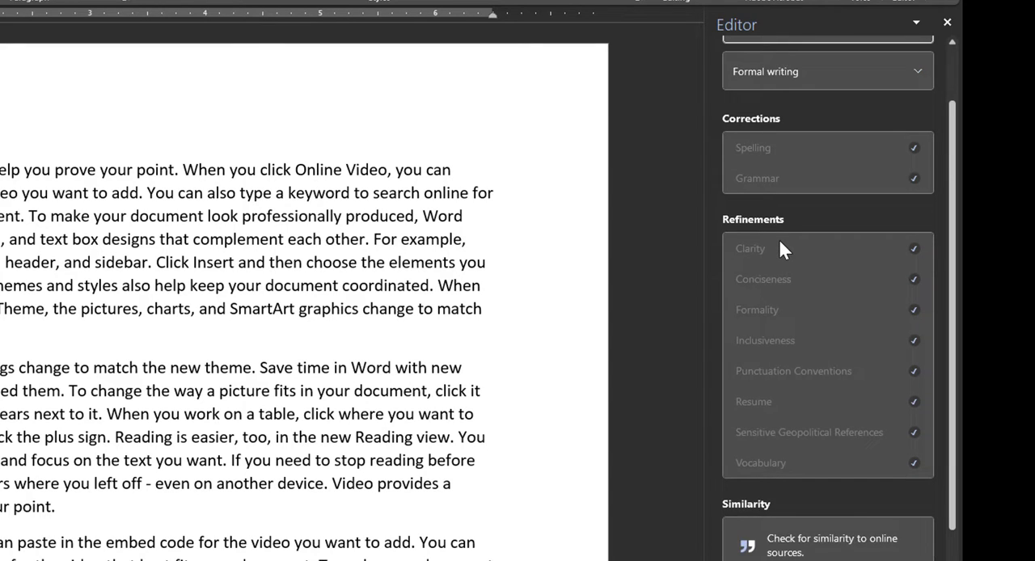
{"action": "scroll", "scroll_direction": "down", "scroll_amount": 3}
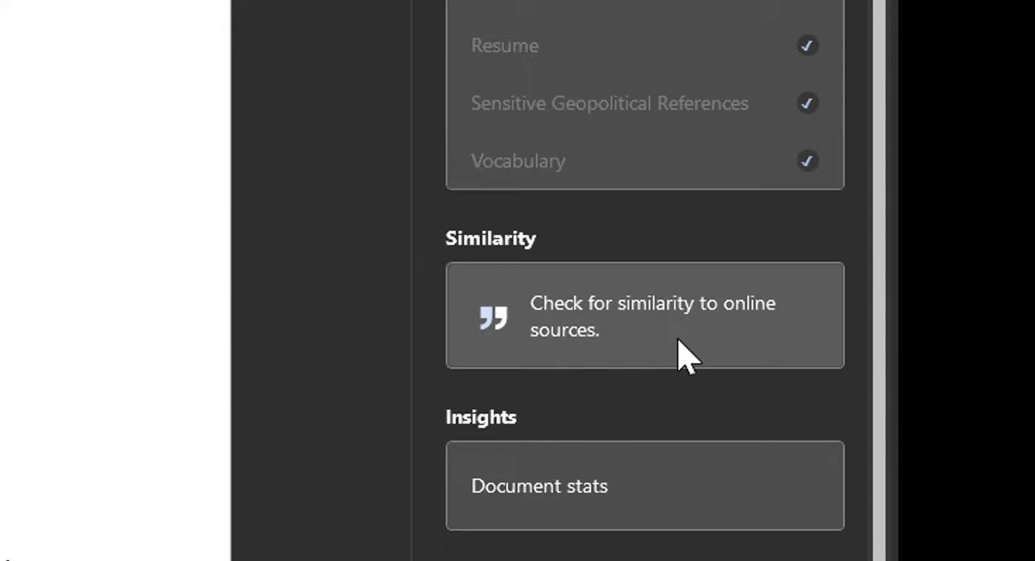
{"action": "mouse_move", "coordinate": [574, 323]}
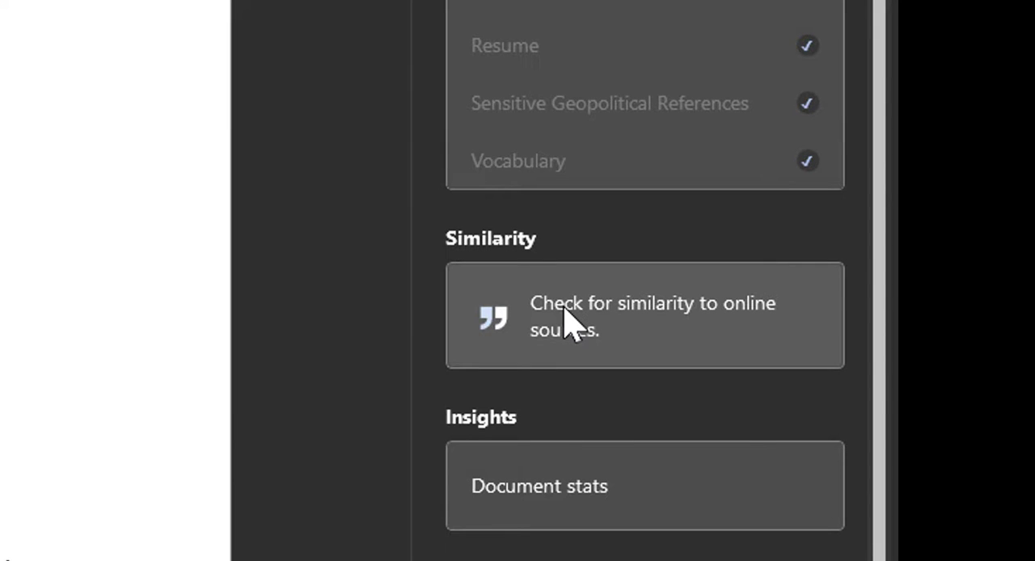
Run the similarity check against online sources and scroll through the underlined passages
{"action": "left_click", "coordinate": [644, 316]}
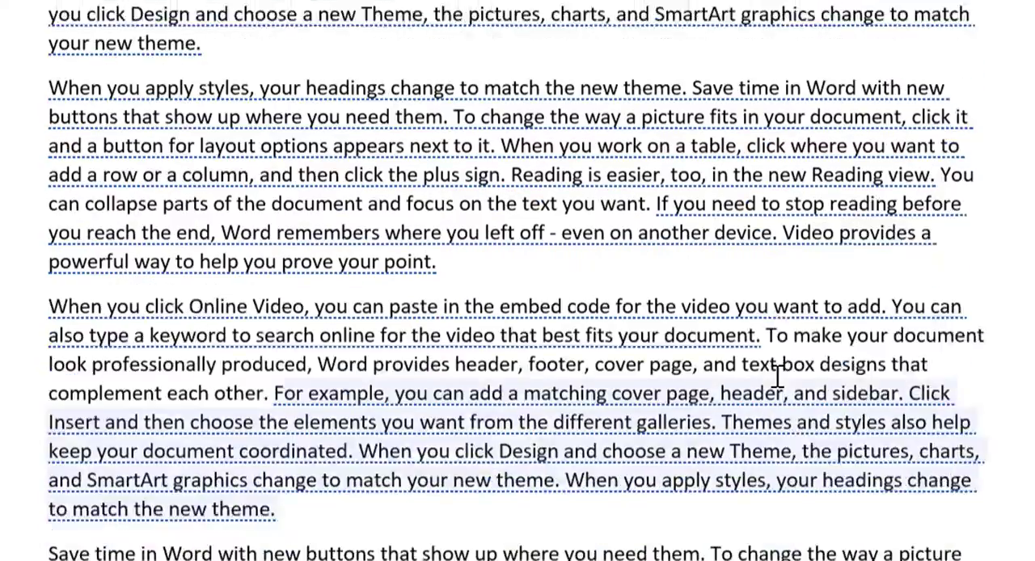
{"action": "scroll", "scroll_direction": "down", "scroll_amount": 3}
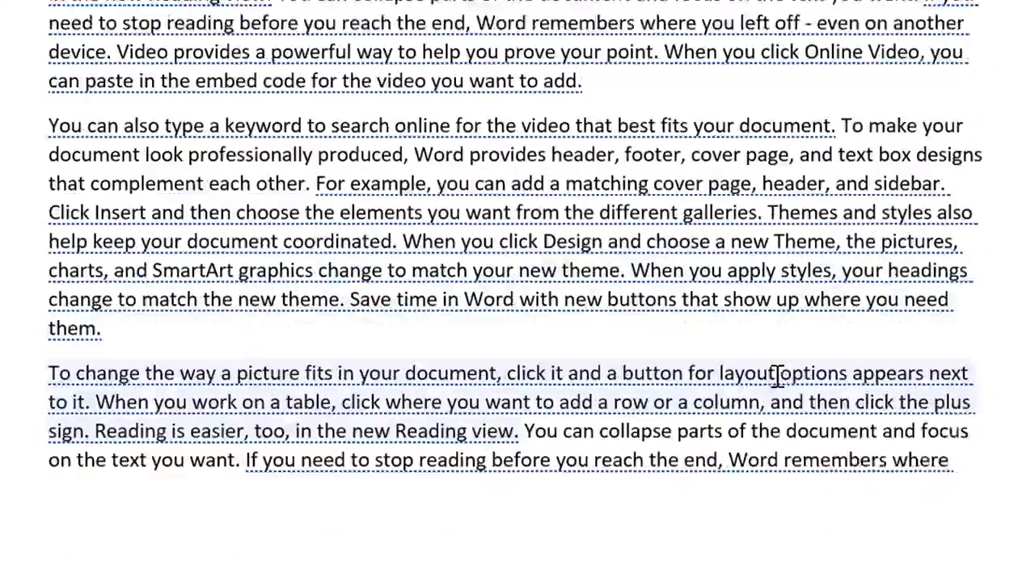
{"action": "scroll", "scroll_direction": "down", "scroll_amount": 3}
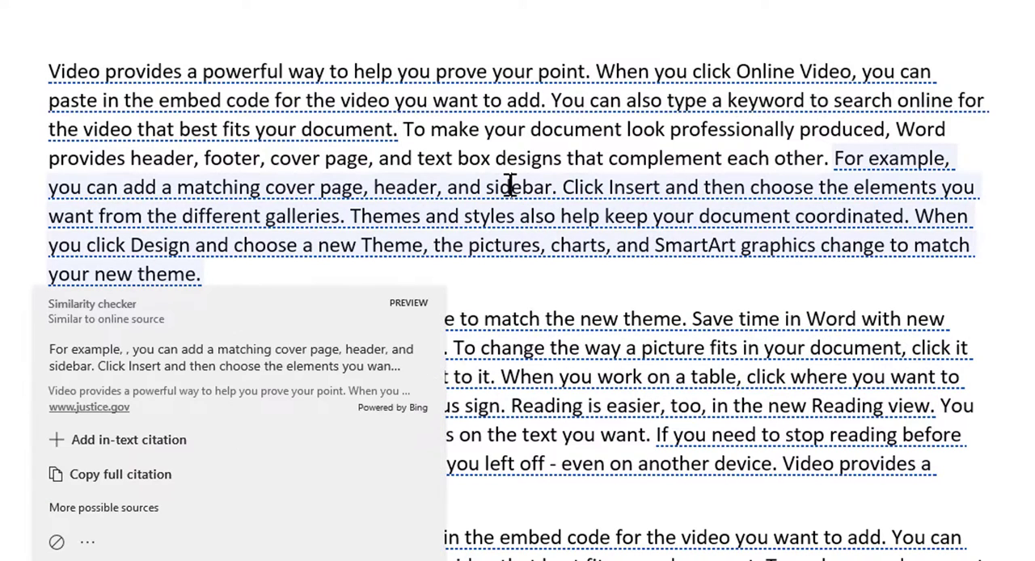
{"action": "mouse_move", "coordinate": [337, 315]}
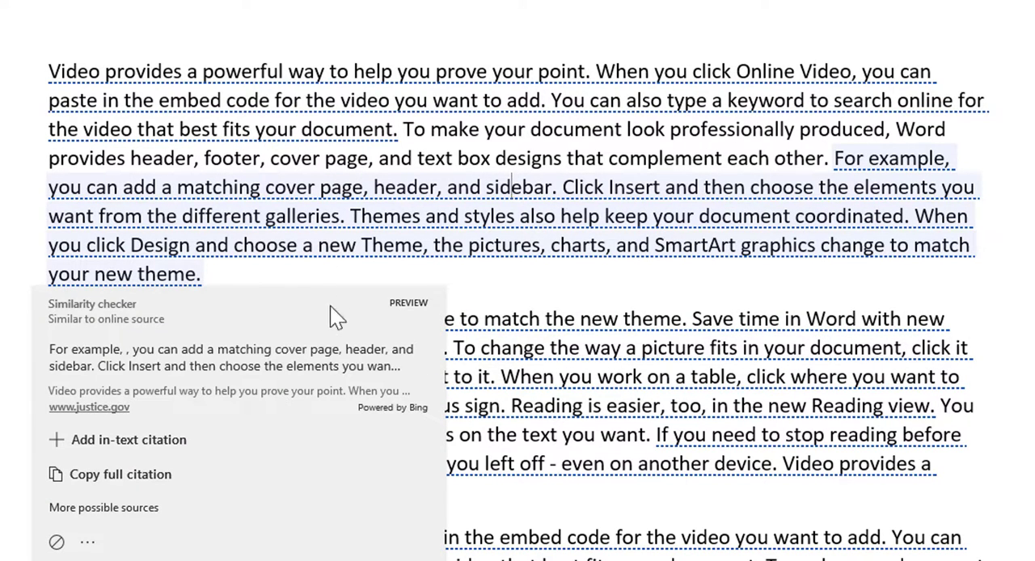
{"action": "mouse_move", "coordinate": [16, 356]}
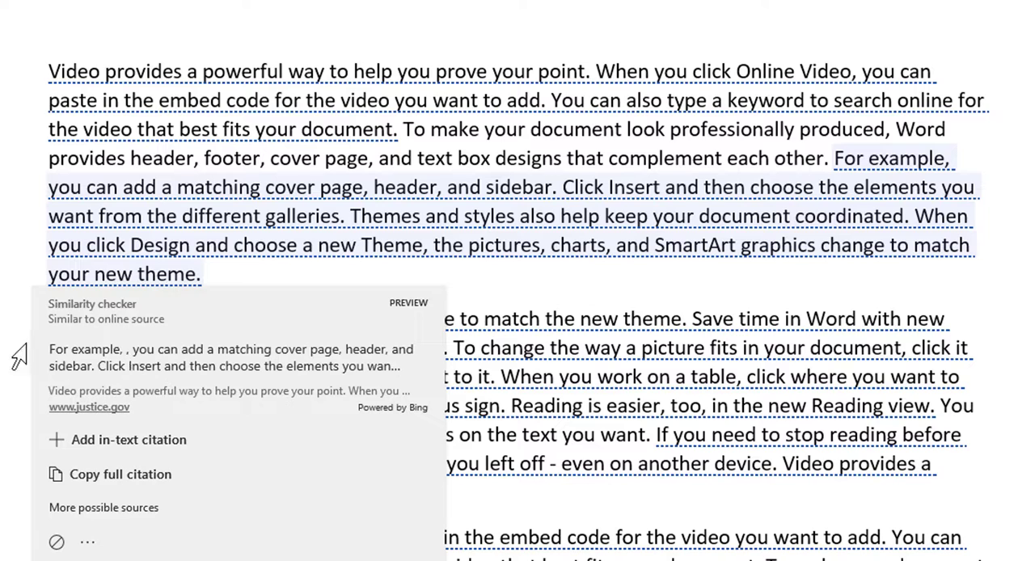
{"action": "mouse_move", "coordinate": [306, 366]}
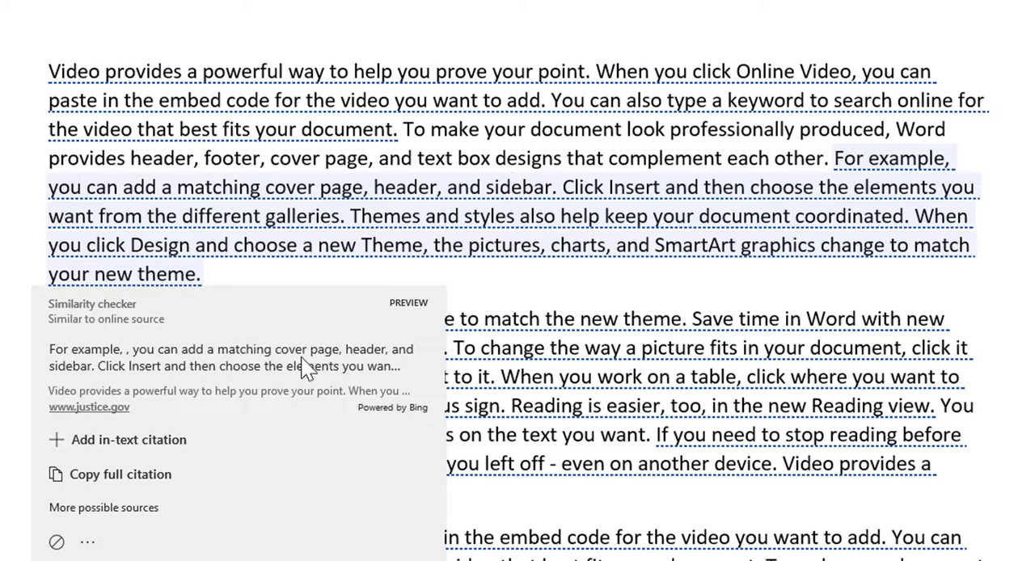
{"action": "mouse_move", "coordinate": [149, 425]}
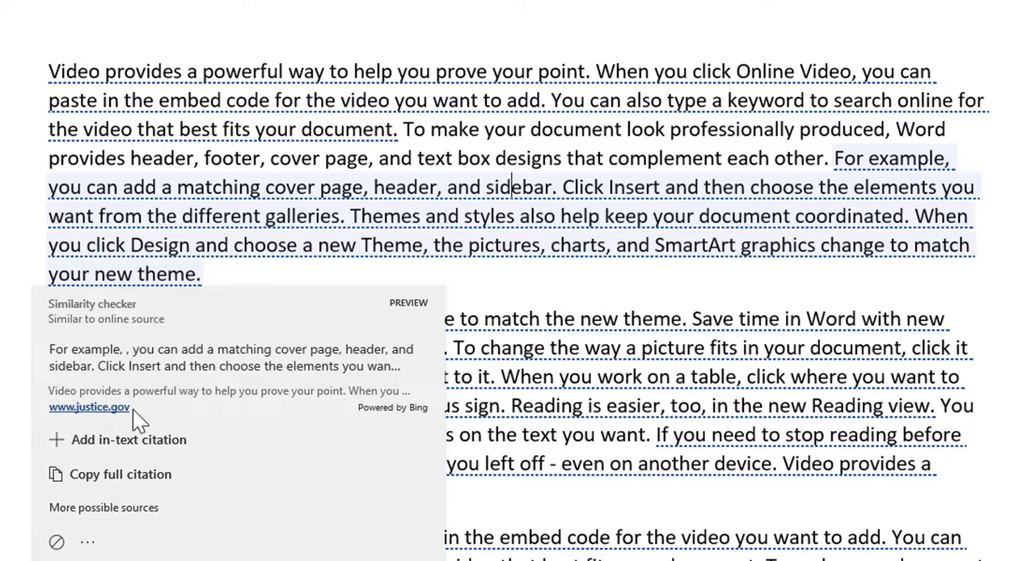
{"action": "mouse_move", "coordinate": [188, 409]}
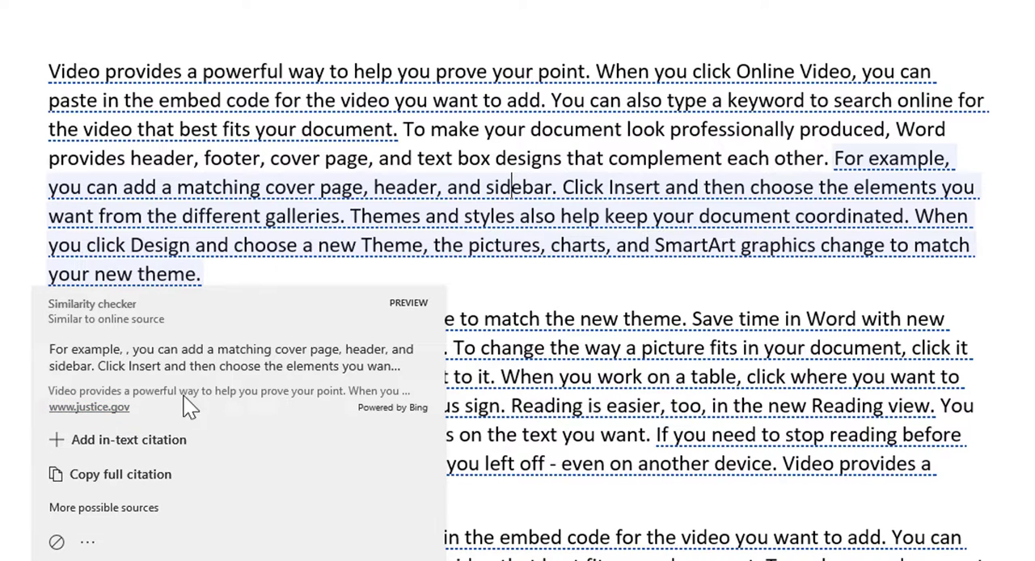
{"action": "mouse_move", "coordinate": [89, 406]}
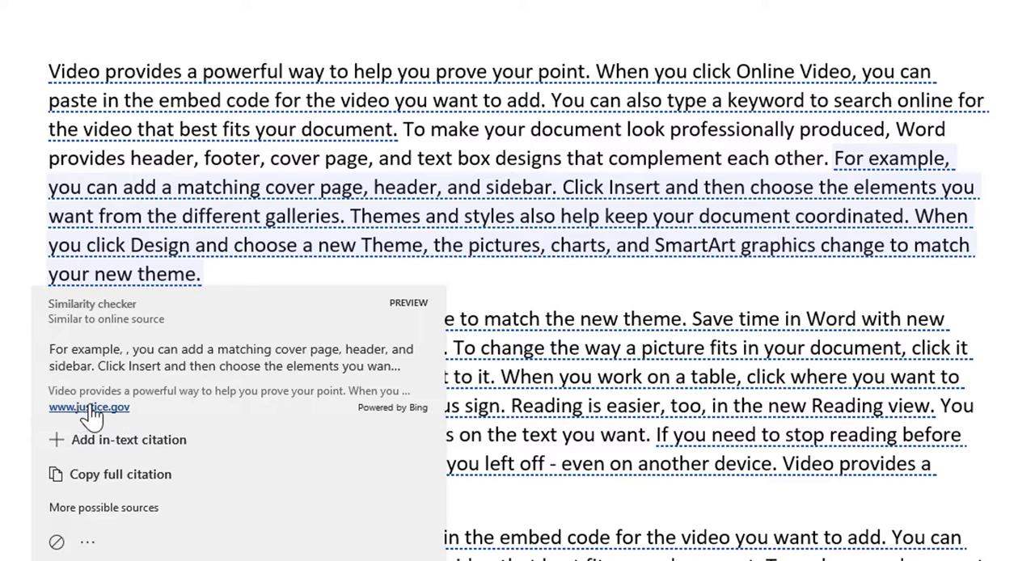
{"action": "left_click", "coordinate": [89, 407]}
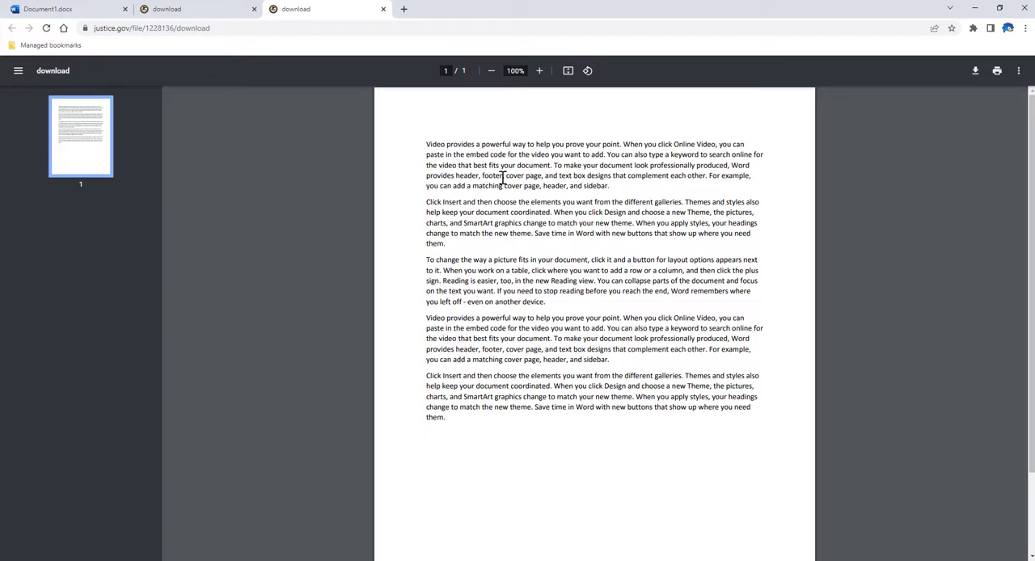
{"action": "mouse_move", "coordinate": [533, 323]}
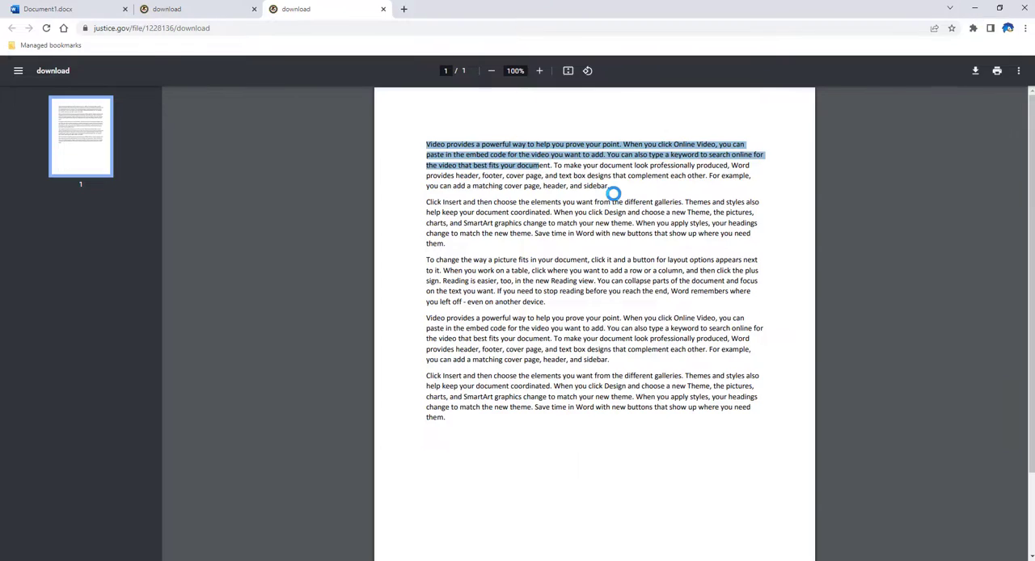
{"action": "left_click", "coordinate": [52, 9]}
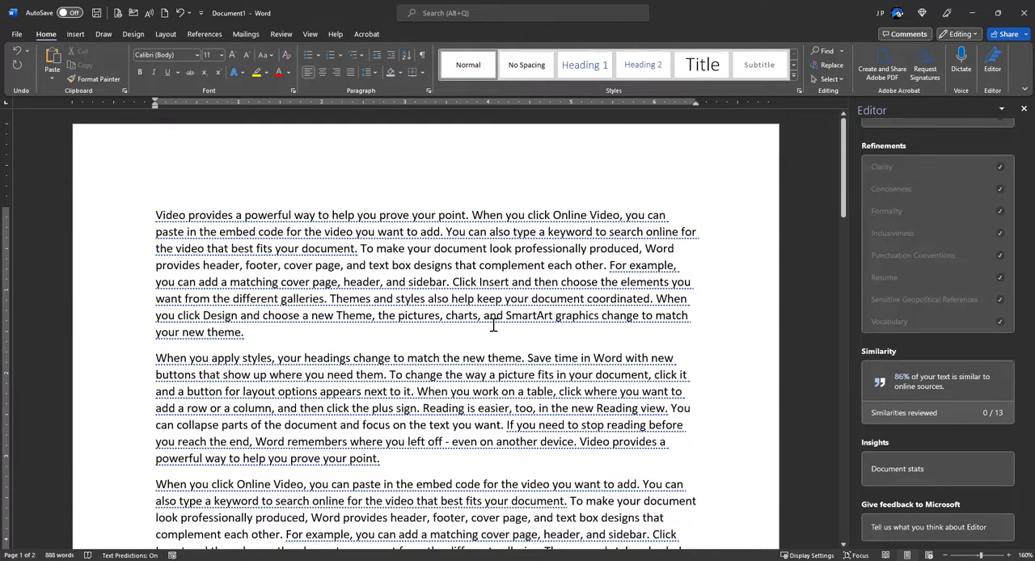